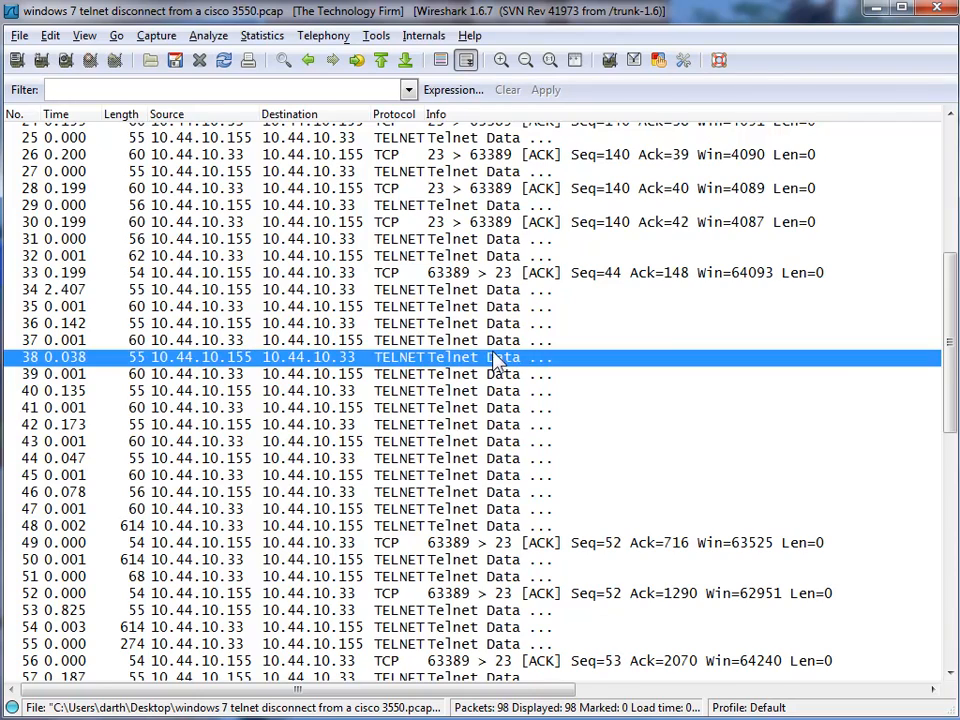
Scroll to packets 60–92 and select packet 85, the Telnet packet after the 16.979 s gap
{"action": "scroll", "scroll_direction": "down", "scroll_amount": 3}
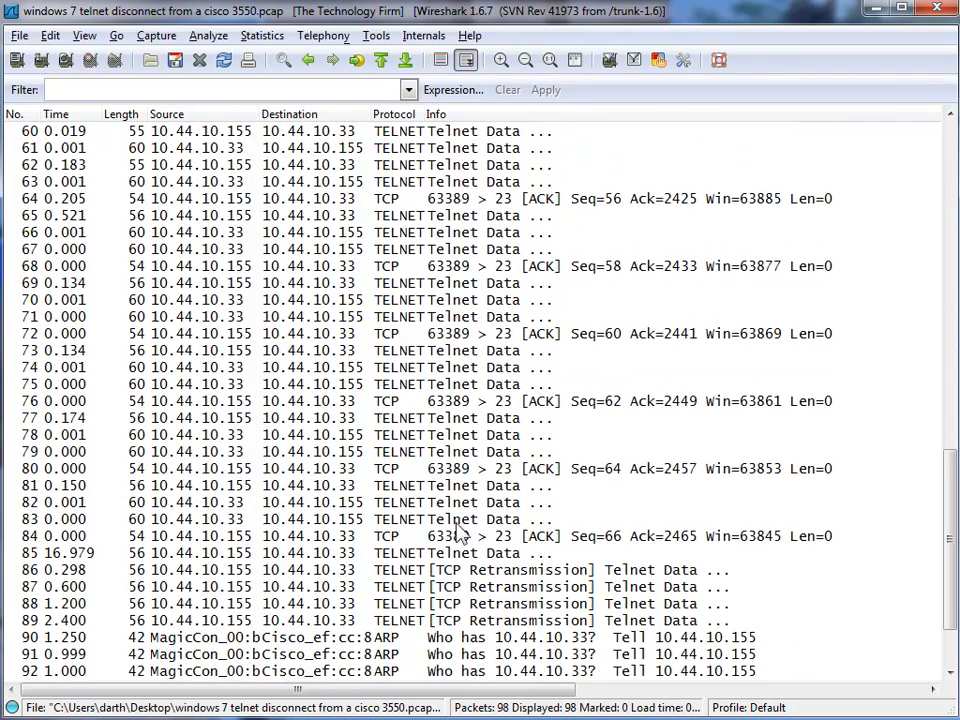
{"action": "left_click", "coordinate": [450, 552]}
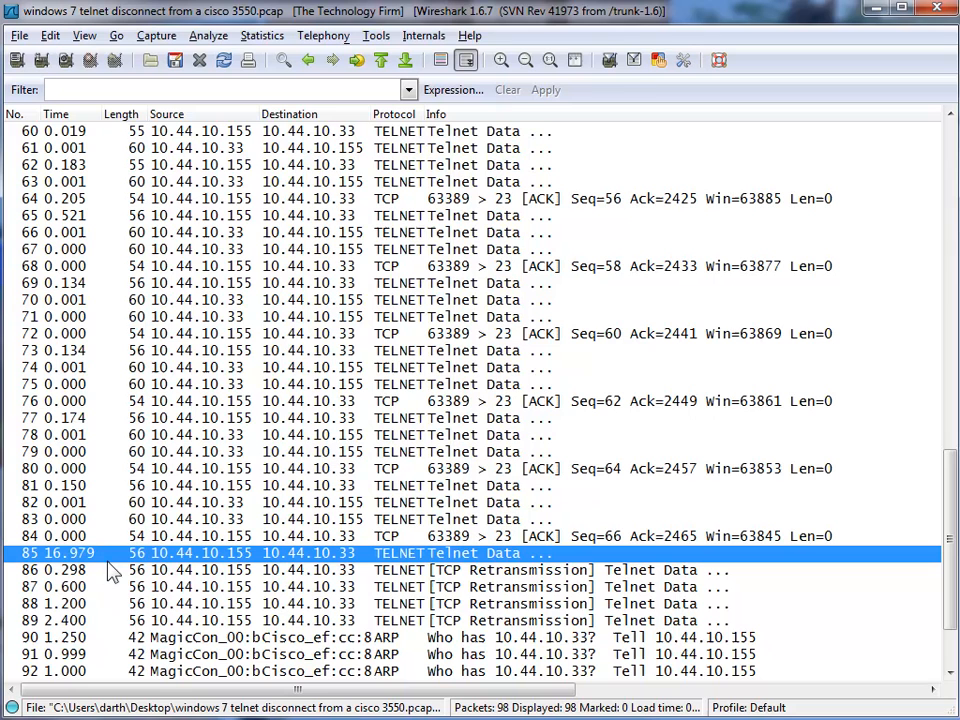
{"action": "mouse_move", "coordinate": [395, 560]}
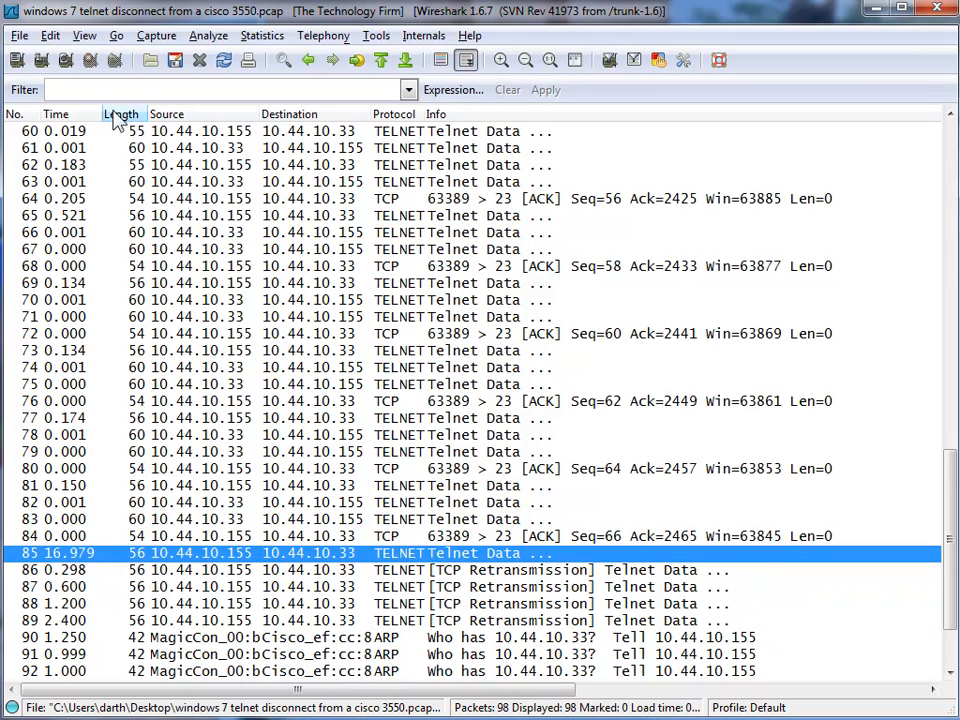
Inspect the retransmitted Telnet packets 86 and 88, each resending Seq 66 with \r\n
{"action": "left_click", "coordinate": [84, 35]}
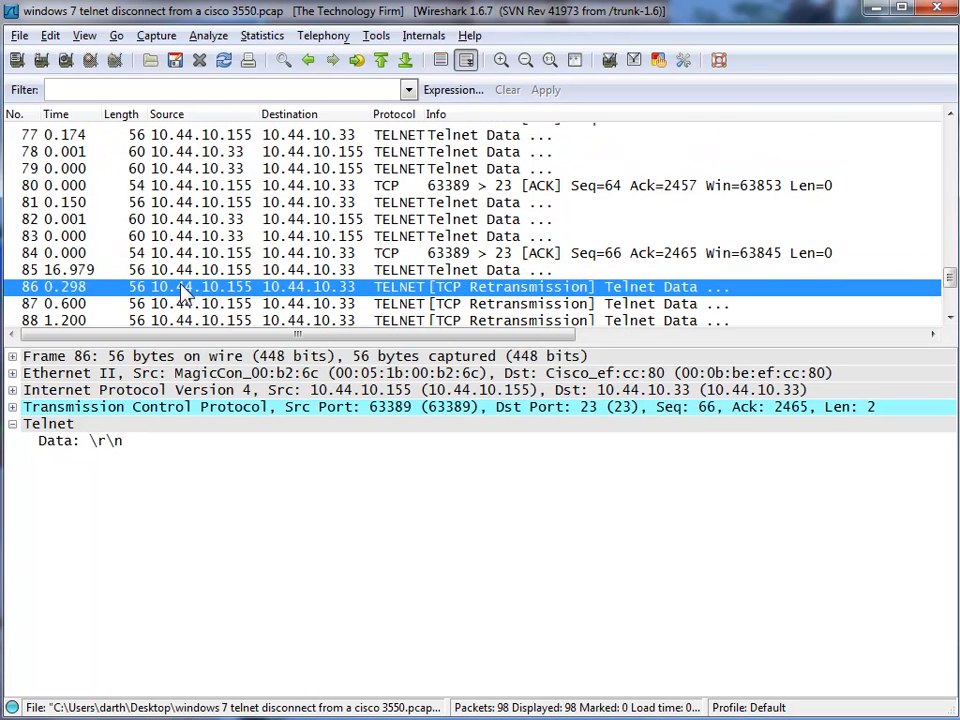
{"action": "mouse_move", "coordinate": [388, 307]}
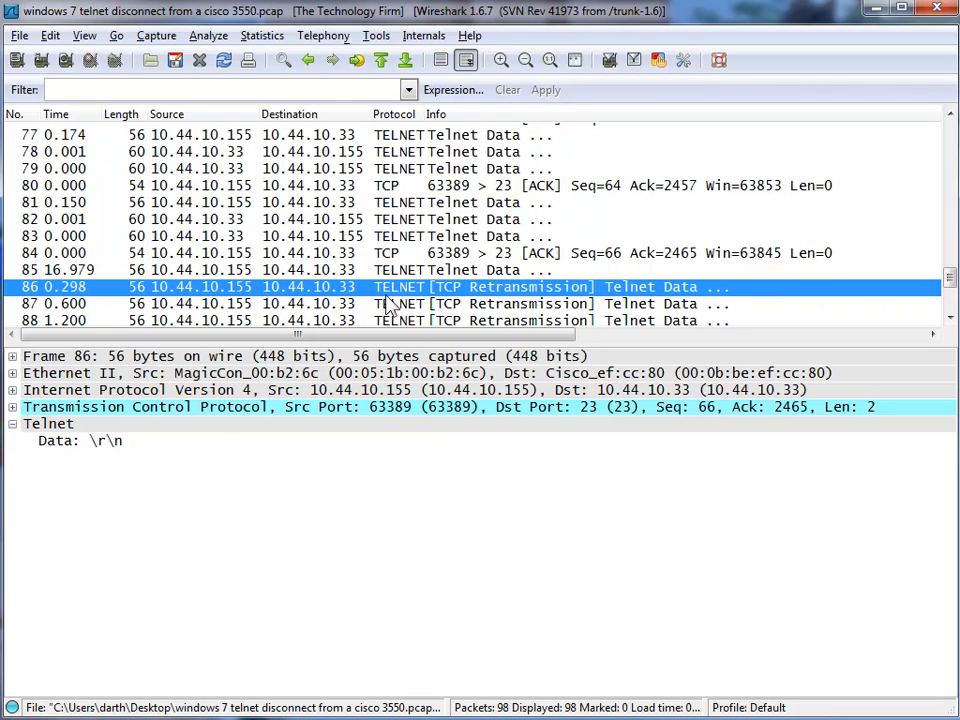
{"action": "mouse_move", "coordinate": [385, 305]}
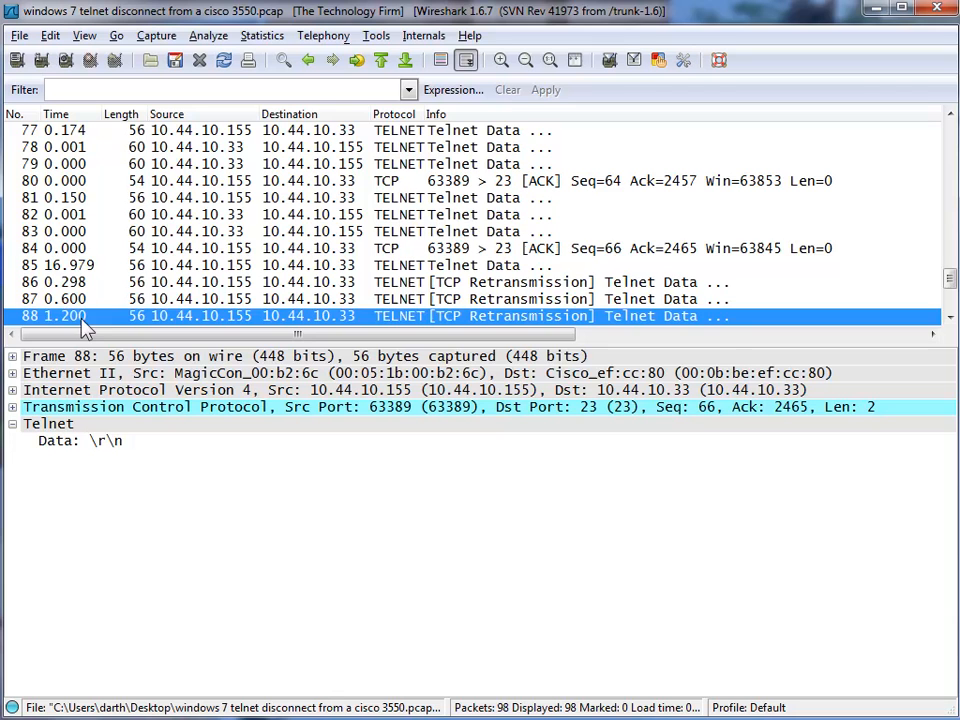
{"action": "scroll", "scroll_direction": "down", "scroll_amount": 3}
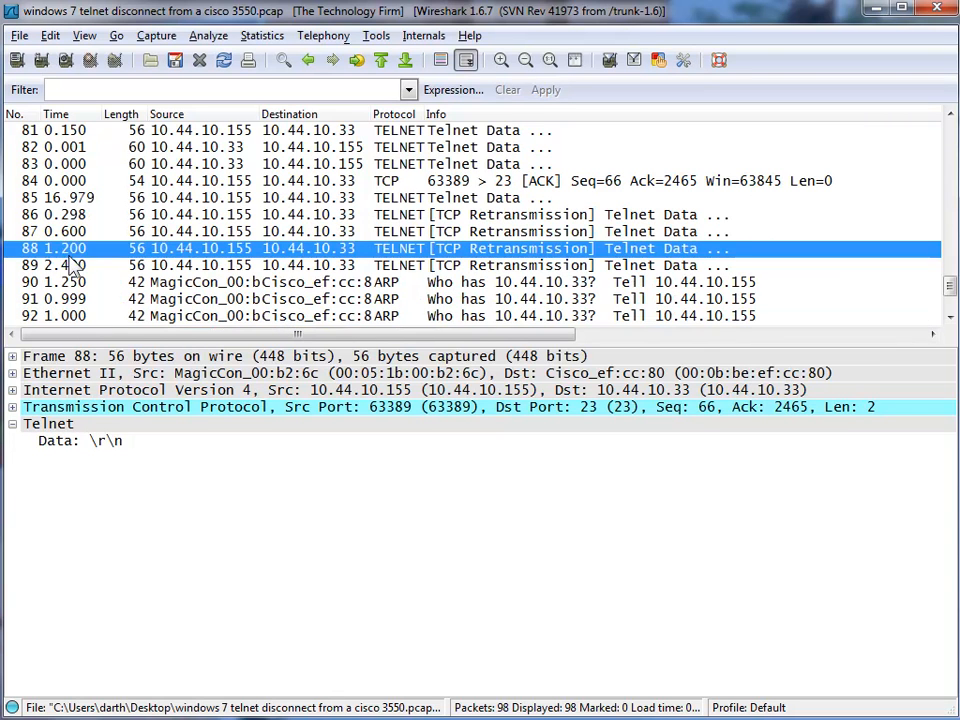
{"action": "mouse_move", "coordinate": [78, 297]}
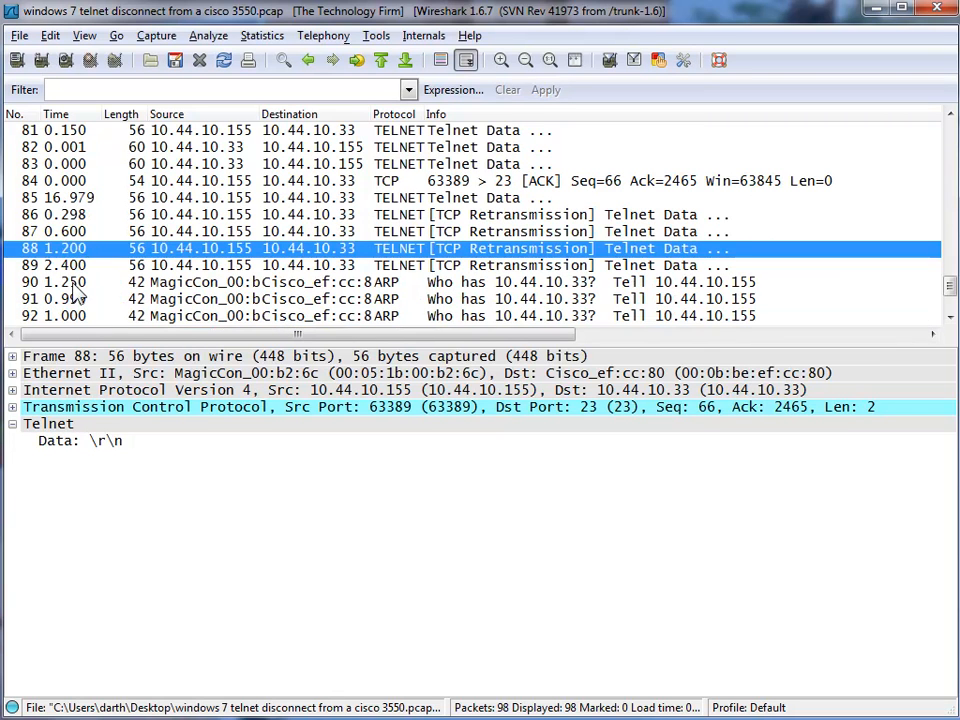
Inspect packet 89 and ARP request 90, then scroll to broadcast ARP requests through packet 98
{"action": "left_click", "coordinate": [430, 265]}
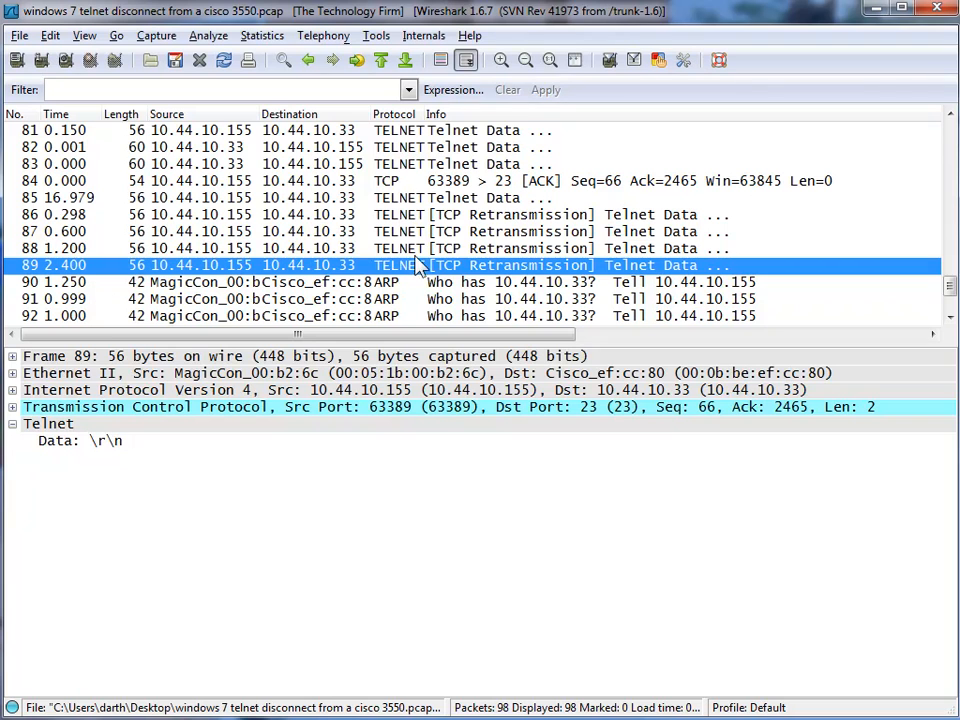
{"action": "mouse_move", "coordinate": [262, 140]}
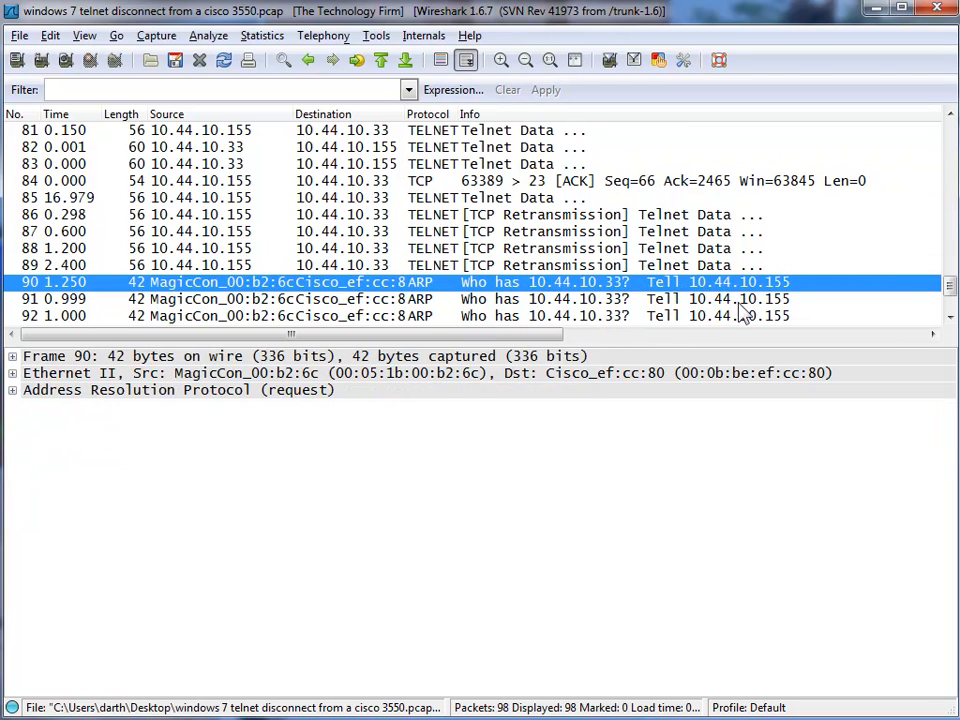
{"action": "scroll", "scroll_direction": "down", "scroll_amount": 3}
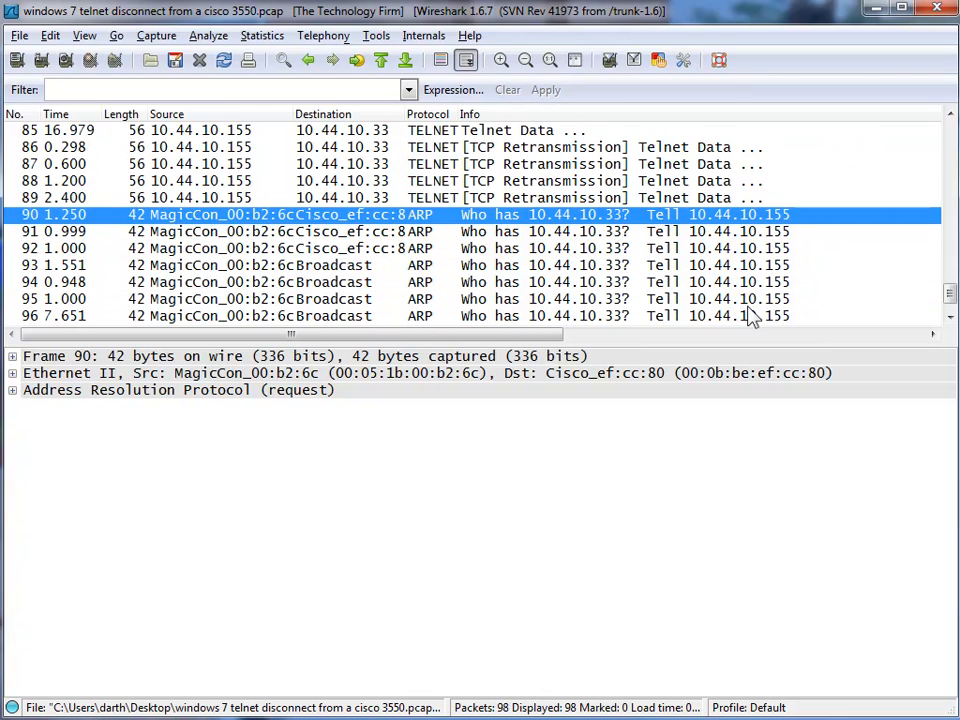
{"action": "scroll", "scroll_direction": "down", "scroll_amount": 3}
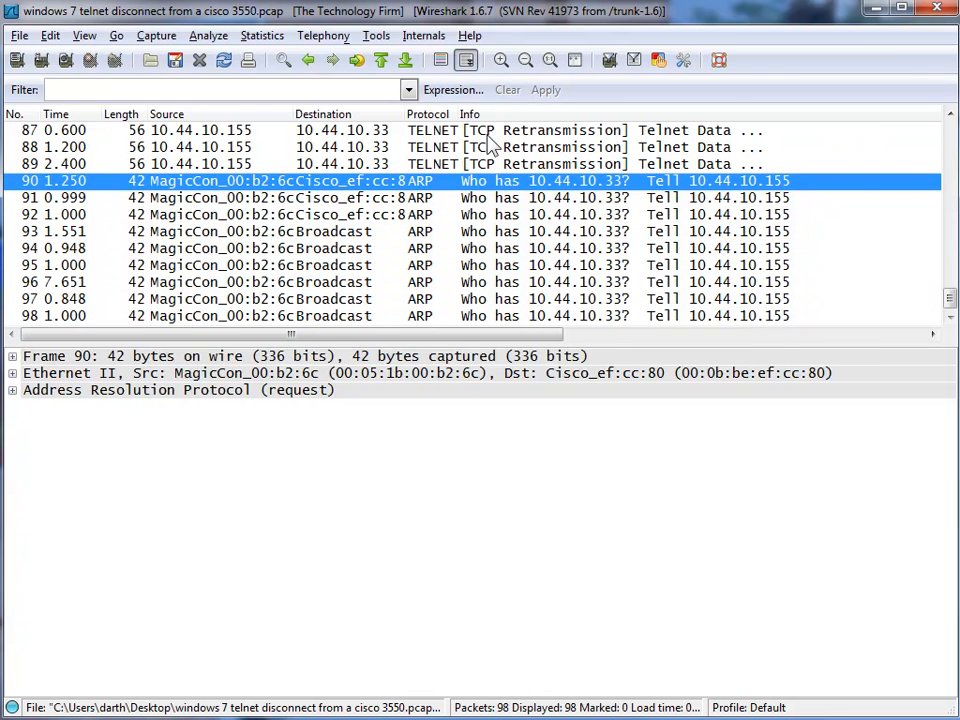